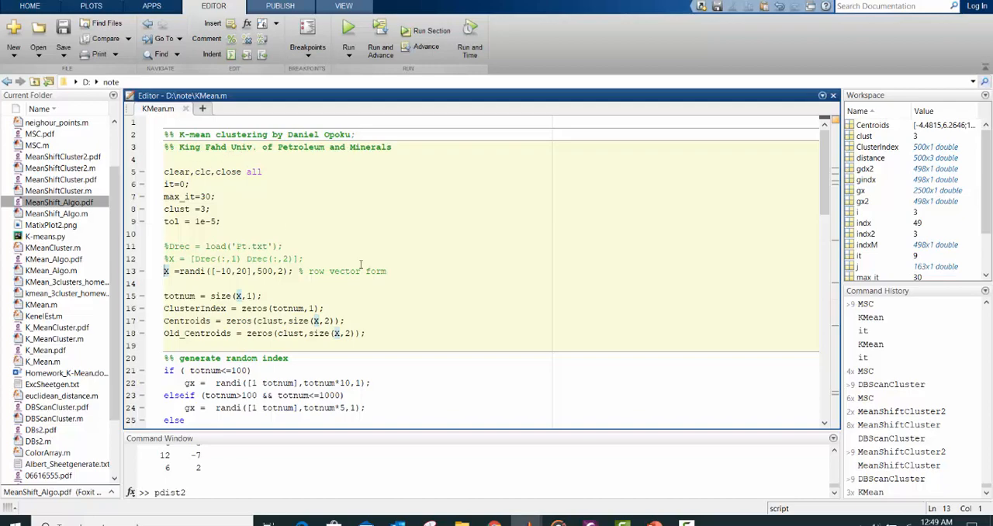
{"action": "mouse_move", "coordinate": [533, 233]}
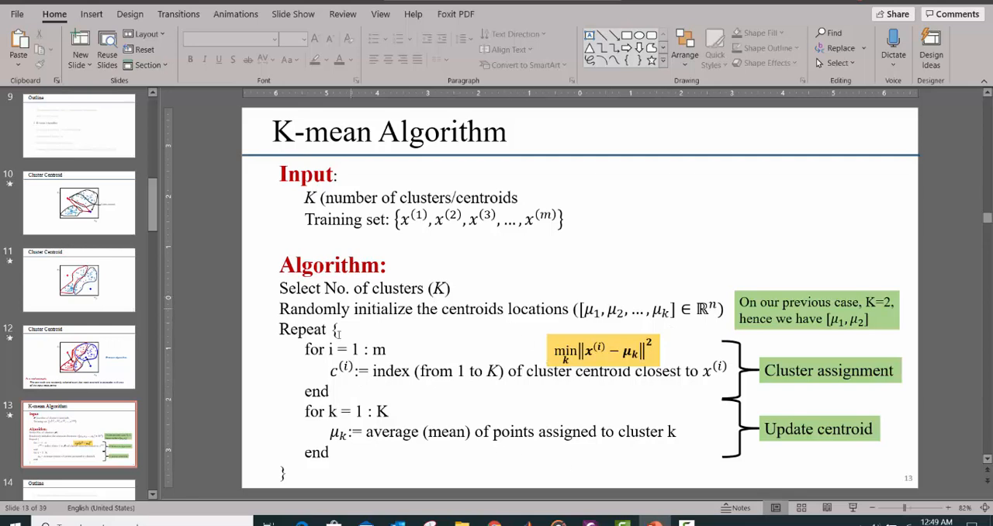
{"action": "mouse_move", "coordinate": [339, 382]}
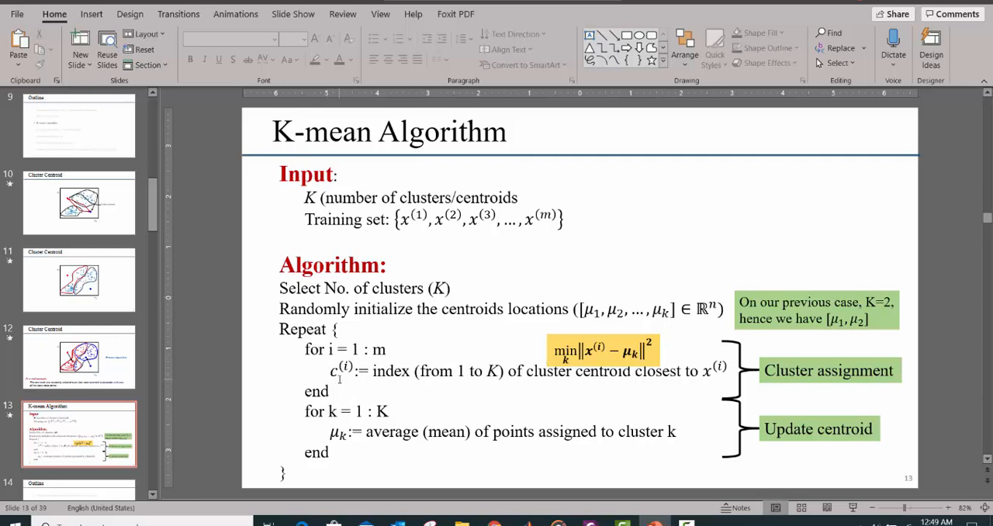
{"action": "mouse_move", "coordinate": [388, 341]}
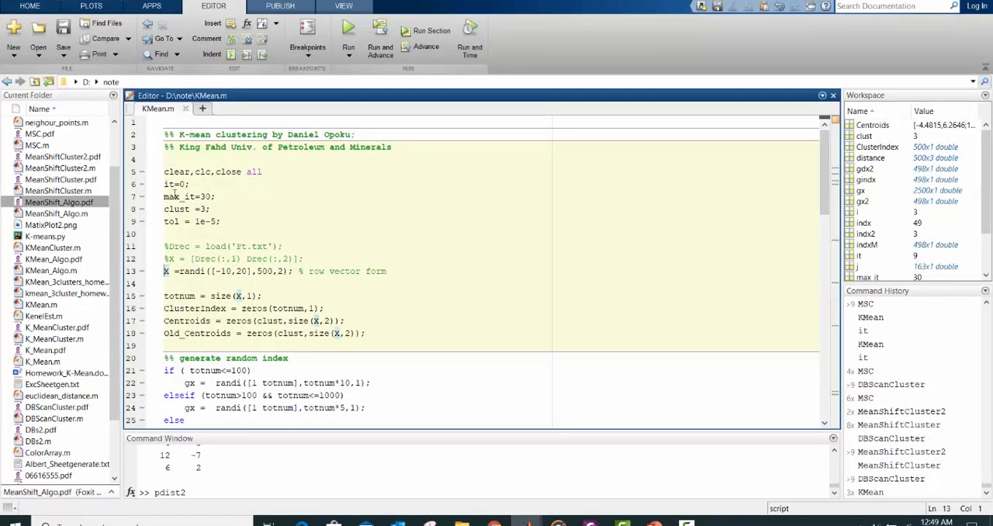
{"action": "left_click", "coordinate": [220, 200]}
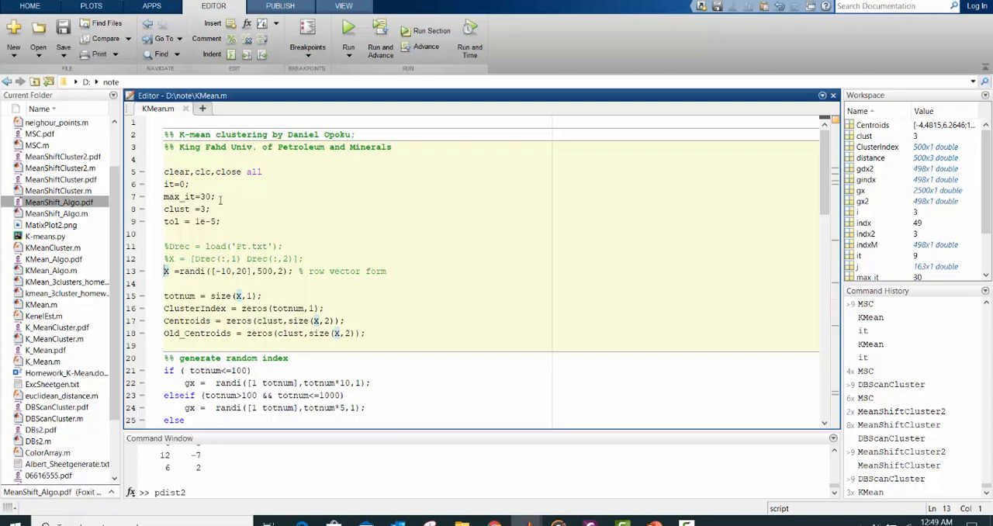
{"action": "mouse_move", "coordinate": [258, 211]}
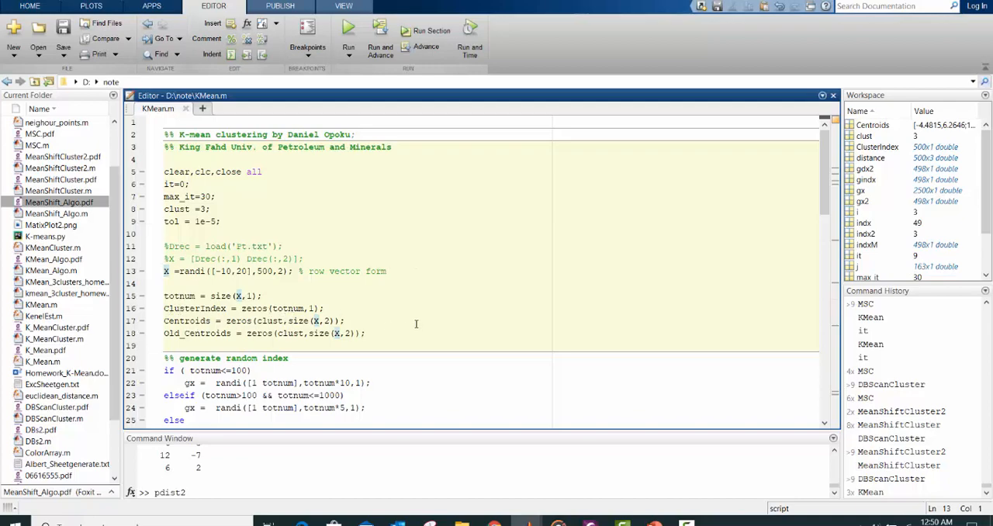
{"action": "scroll", "scroll_direction": "down", "scroll_amount": 3}
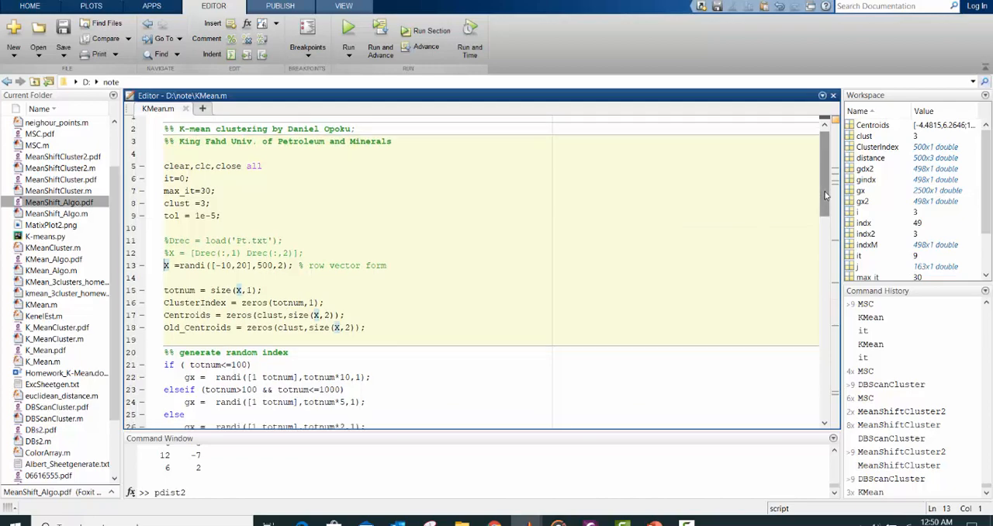
{"action": "scroll", "scroll_direction": "down", "scroll_amount": 3}
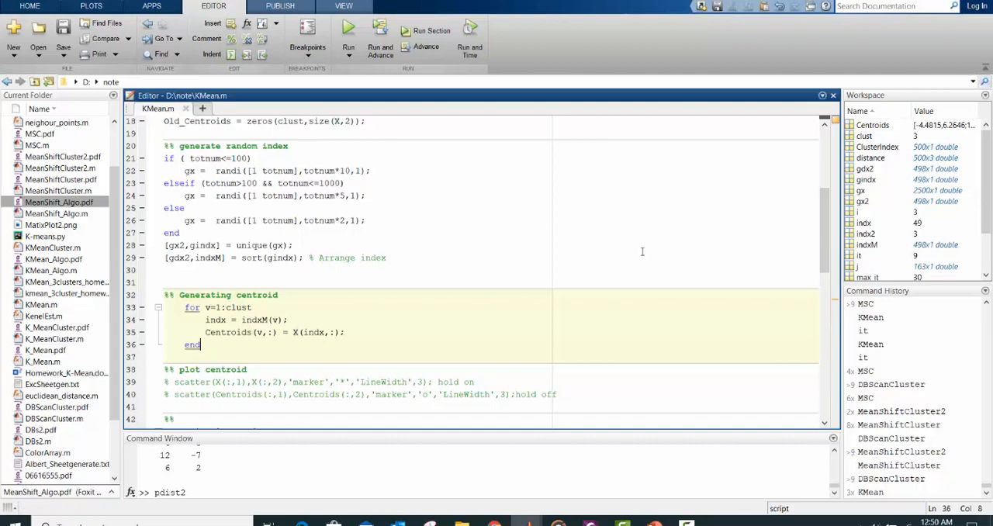
{"action": "scroll", "scroll_direction": "down", "scroll_amount": 3}
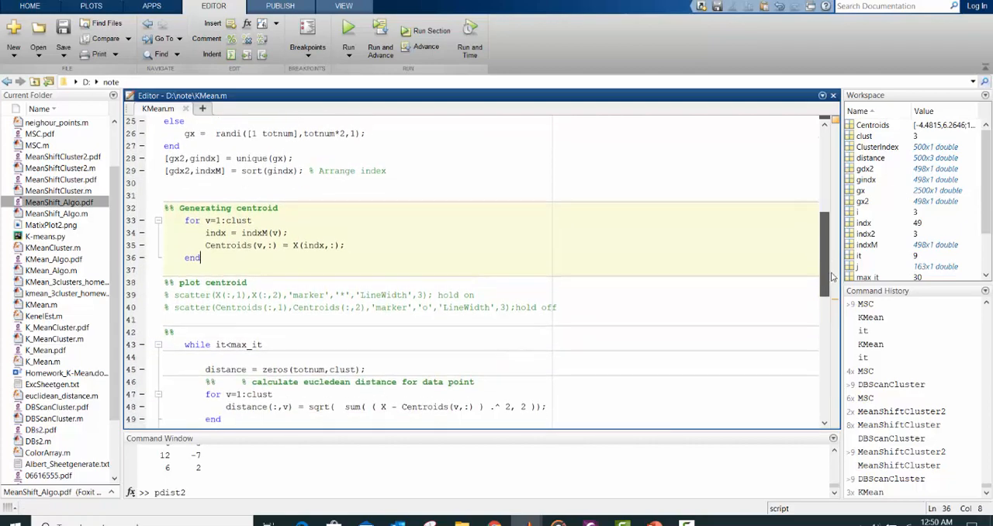
{"action": "scroll", "scroll_direction": "down", "scroll_amount": 3}
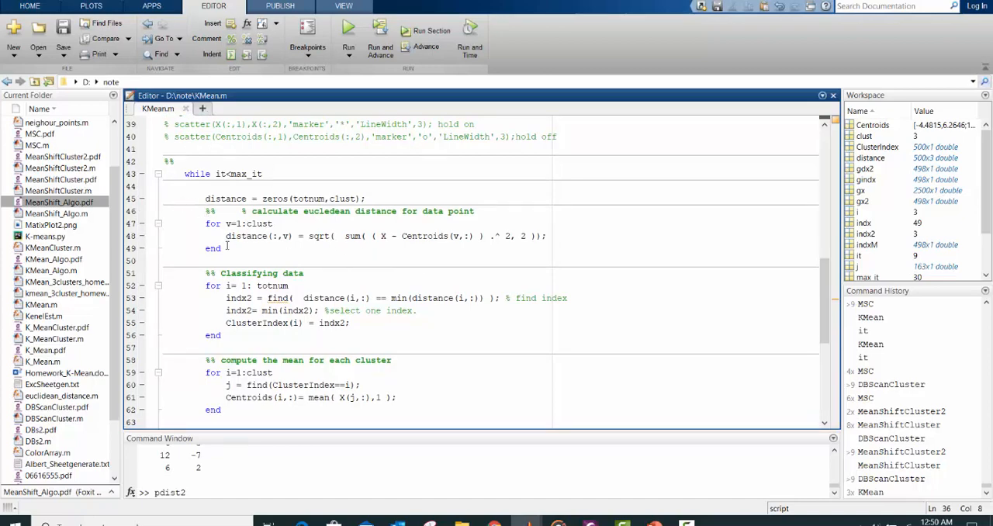
{"action": "left_click", "coordinate": [230, 249]}
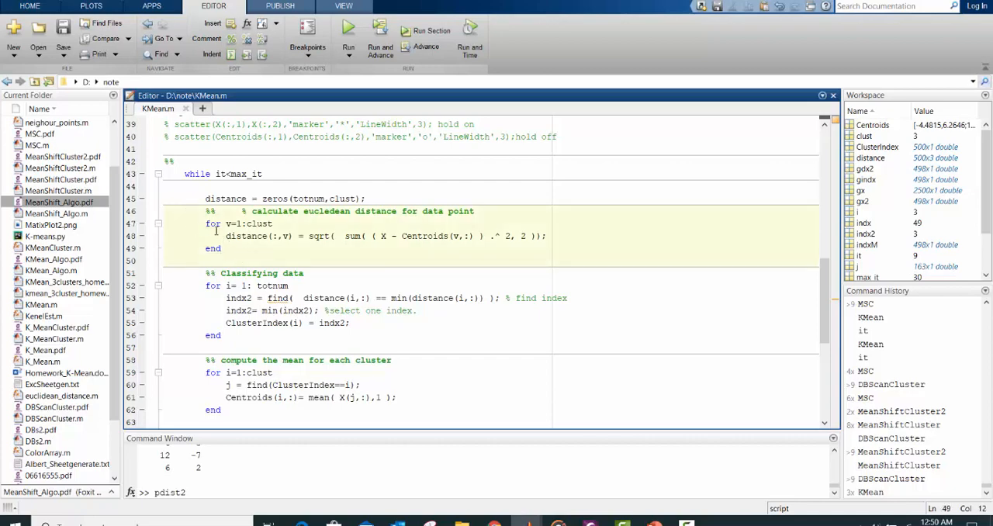
{"action": "mouse_move", "coordinate": [264, 285]}
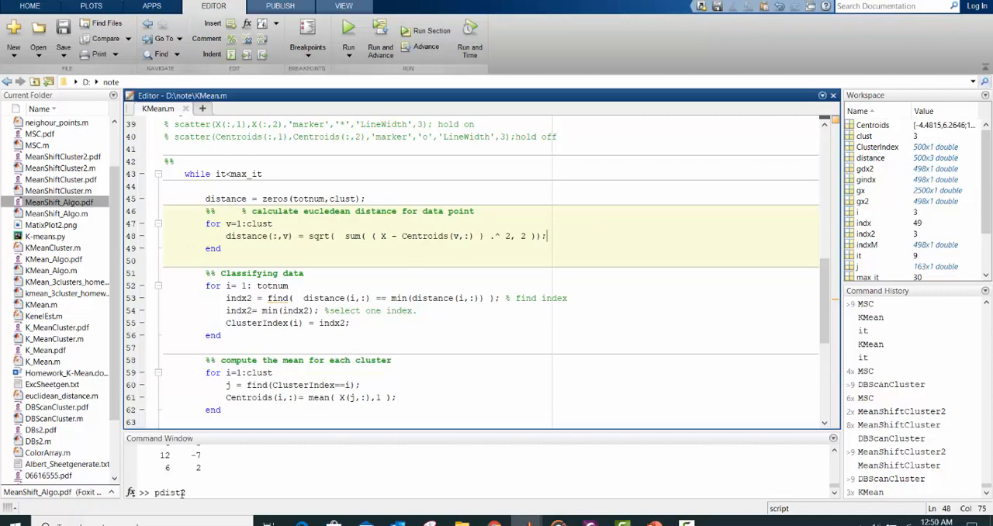
{"action": "type", "text": "2"}
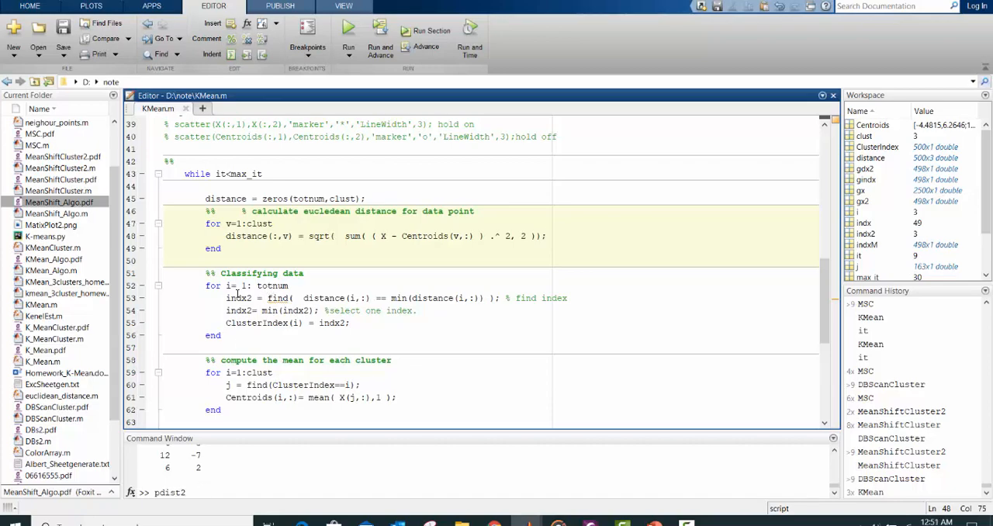
{"action": "mouse_move", "coordinate": [226, 322]}
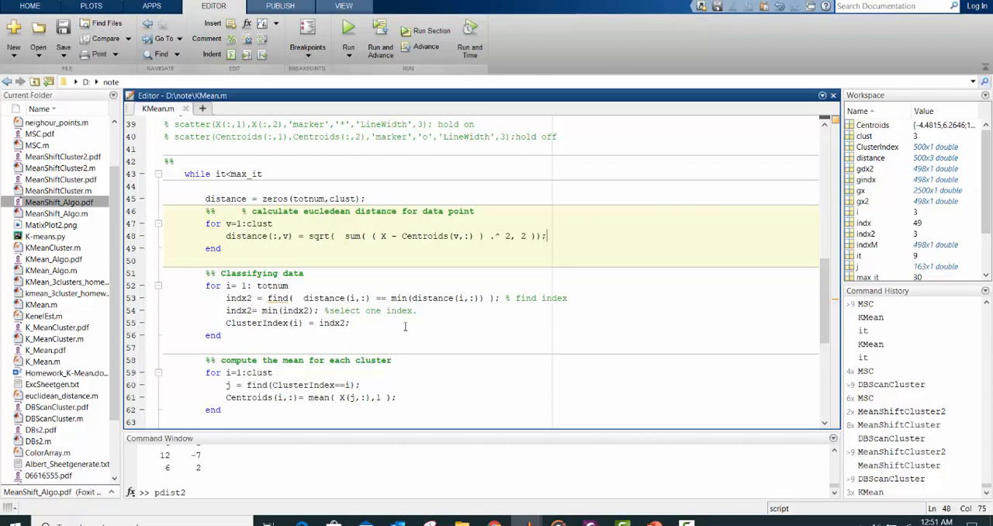
{"action": "scroll", "scroll_direction": "down", "scroll_amount": 3}
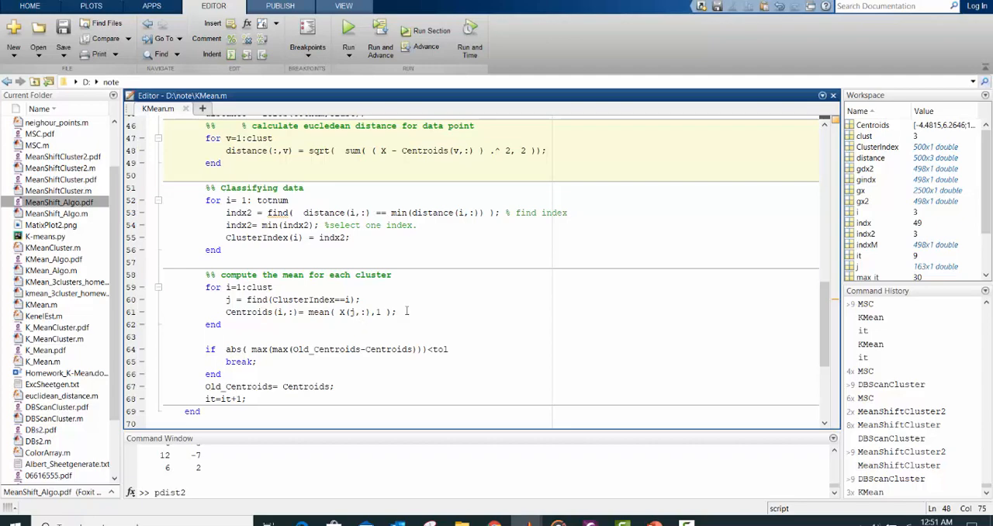
{"action": "mouse_move", "coordinate": [295, 369]}
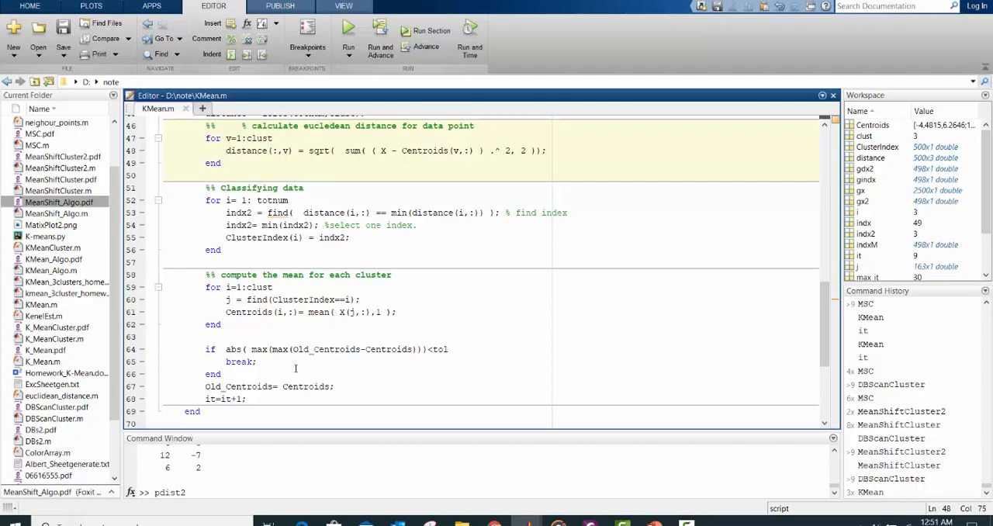
{"action": "scroll", "scroll_direction": "down", "scroll_amount": 3}
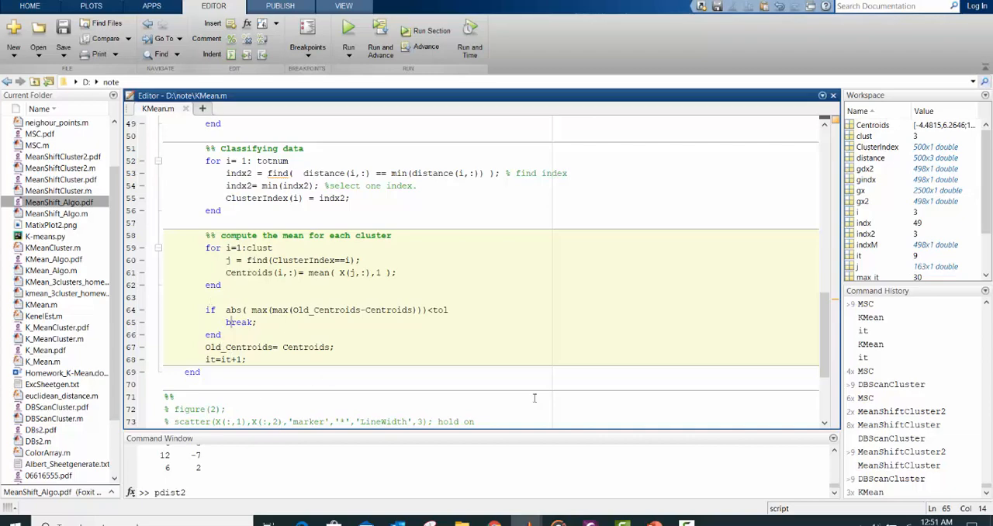
{"action": "scroll", "scroll_direction": "down", "scroll_amount": 3}
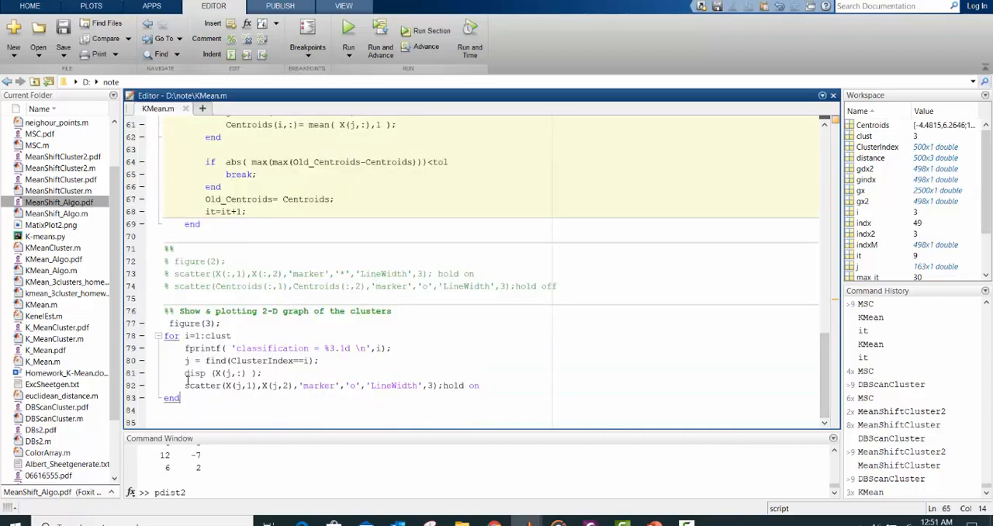
{"action": "left_click_drag", "start_coordinate": [220, 322], "coordinate": [180, 397]}
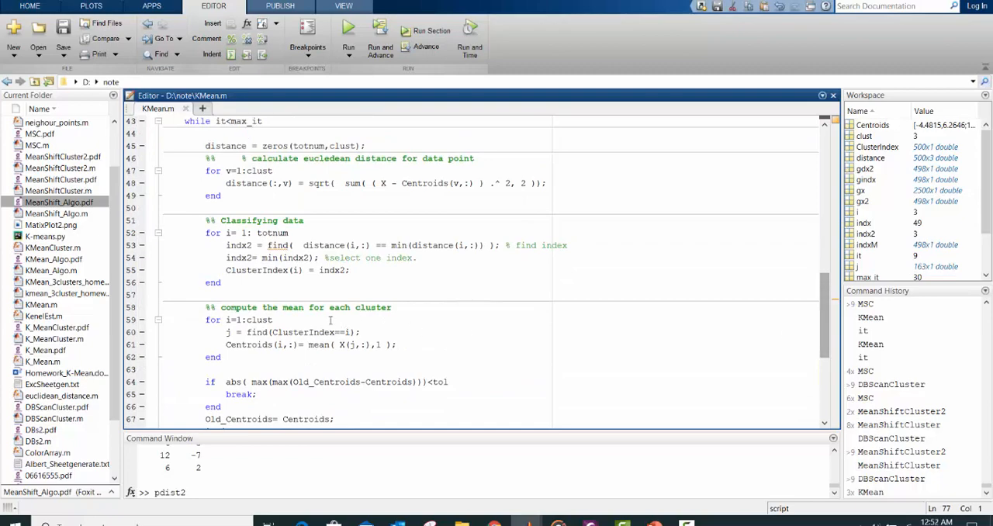
{"action": "left_click_drag", "start_coordinate": [205, 220], "coordinate": [220, 282]}
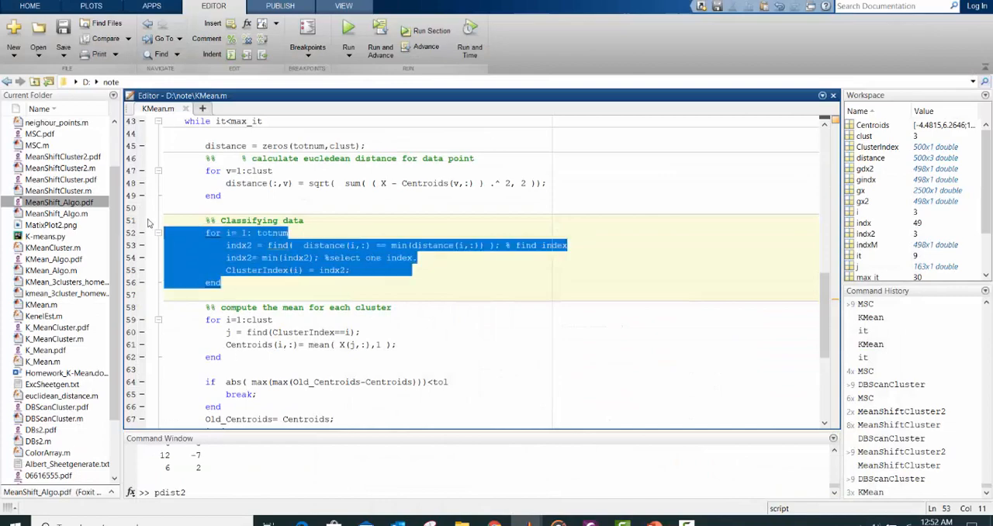
{"action": "left_click", "coordinate": [290, 233]}
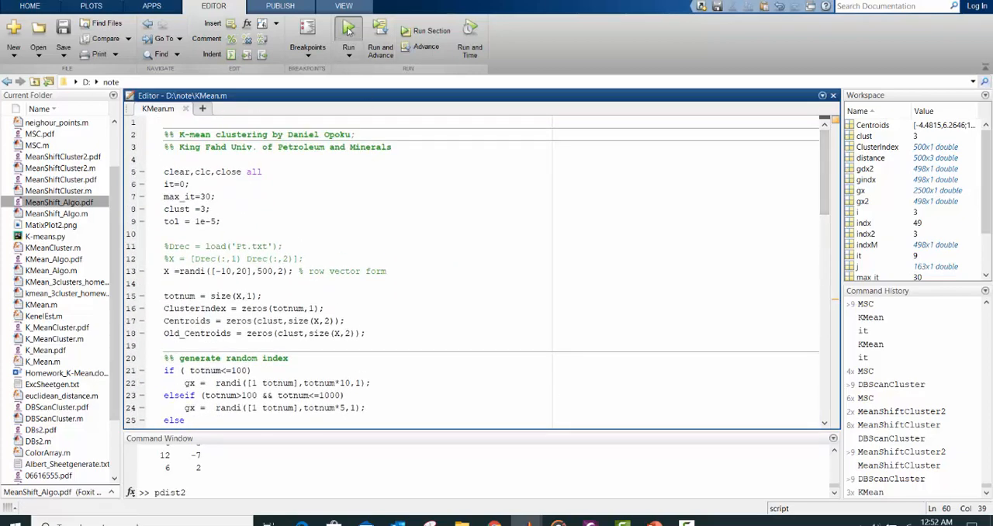
Run KMean.m to plot the data split into three coloured clusters
{"action": "left_click", "coordinate": [346, 31]}
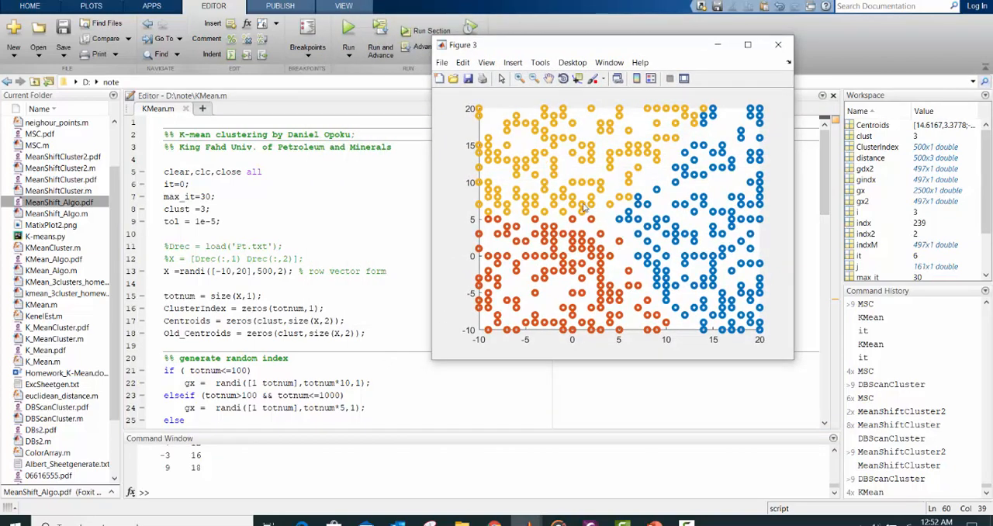
{"action": "mouse_move", "coordinate": [599, 165]}
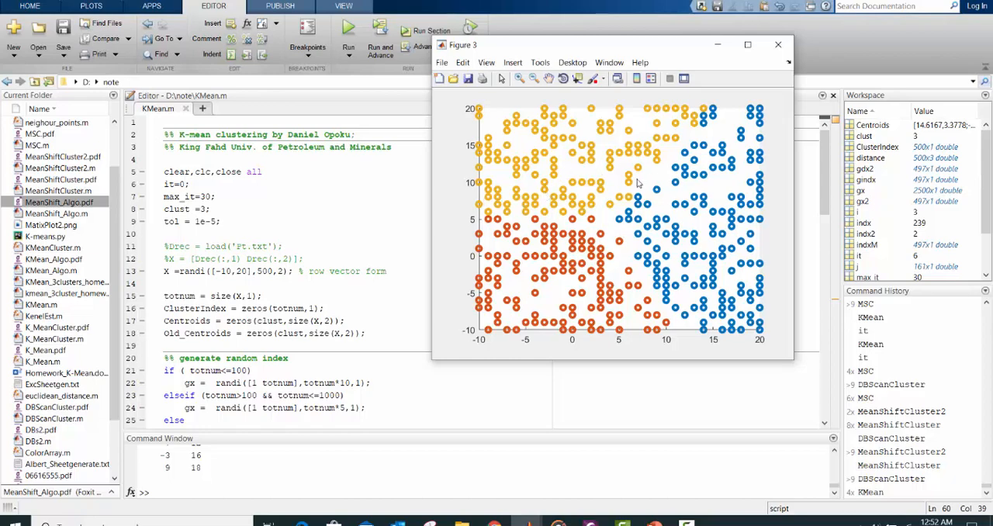
{"action": "mouse_move", "coordinate": [618, 186]}
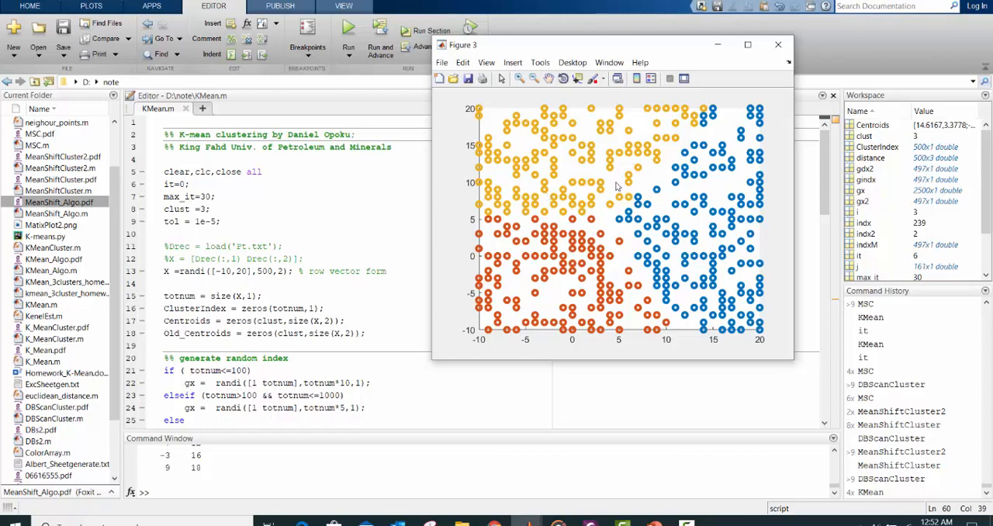
{"action": "mouse_move", "coordinate": [550, 223]}
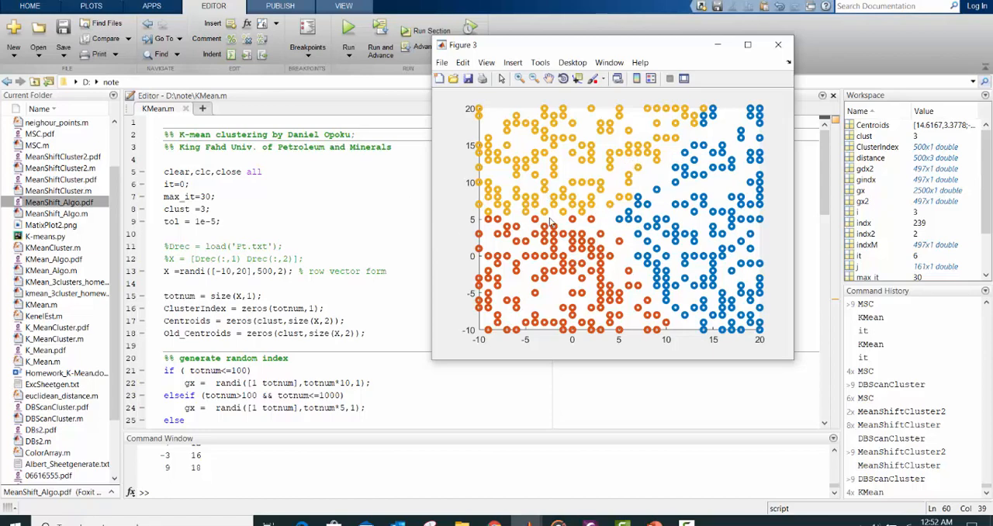
{"action": "mouse_move", "coordinate": [608, 177]}
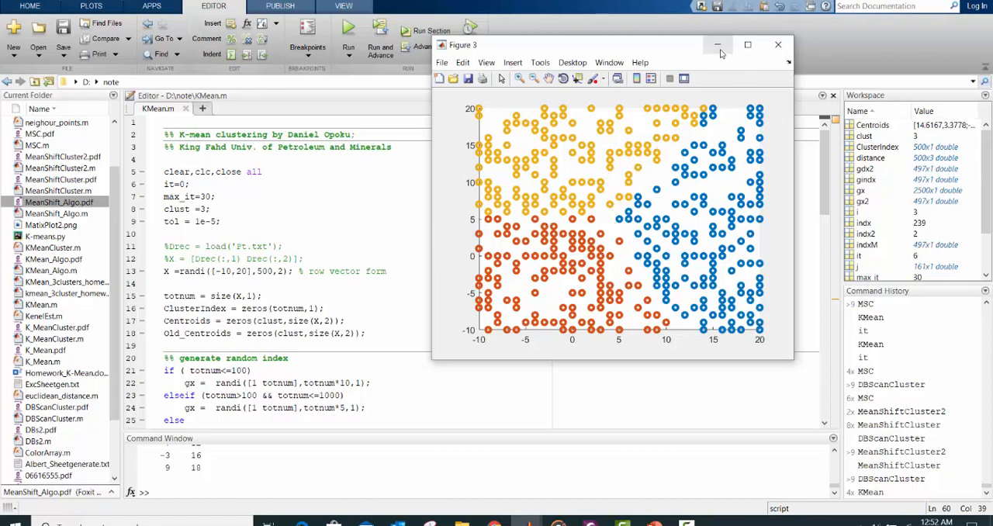
{"action": "mouse_move", "coordinate": [648, 287]}
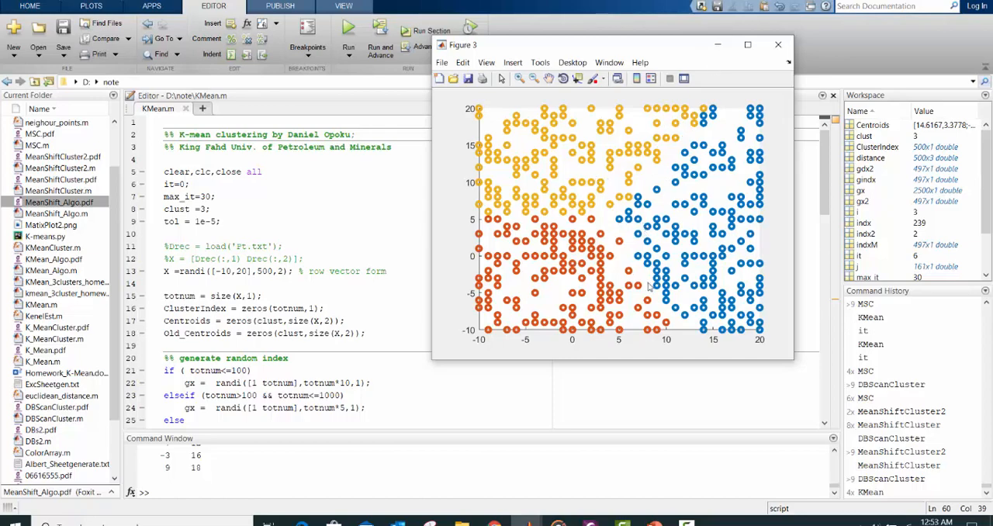
Rerun the script, then set clust to 5 and run it for a five-colour scatter
{"action": "left_click", "coordinate": [777, 45]}
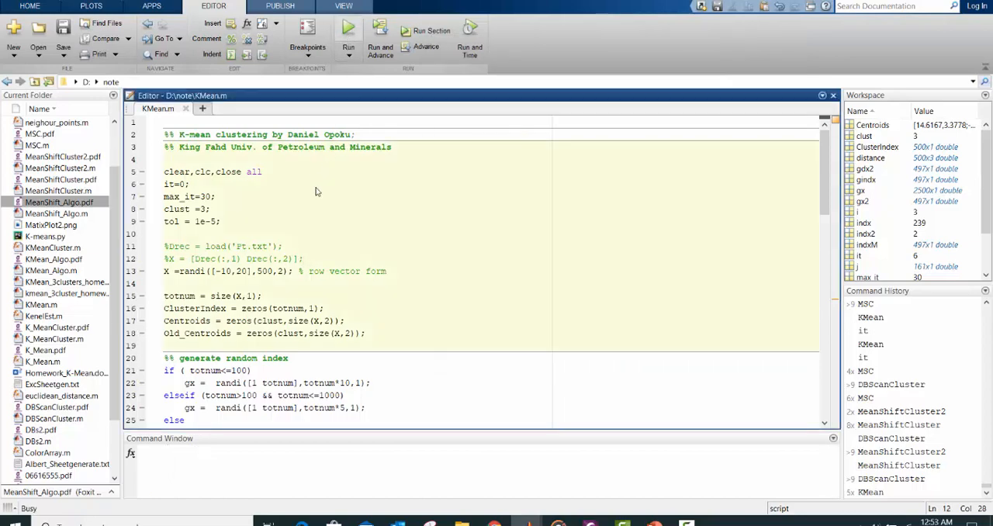
{"action": "left_click", "coordinate": [347, 30]}
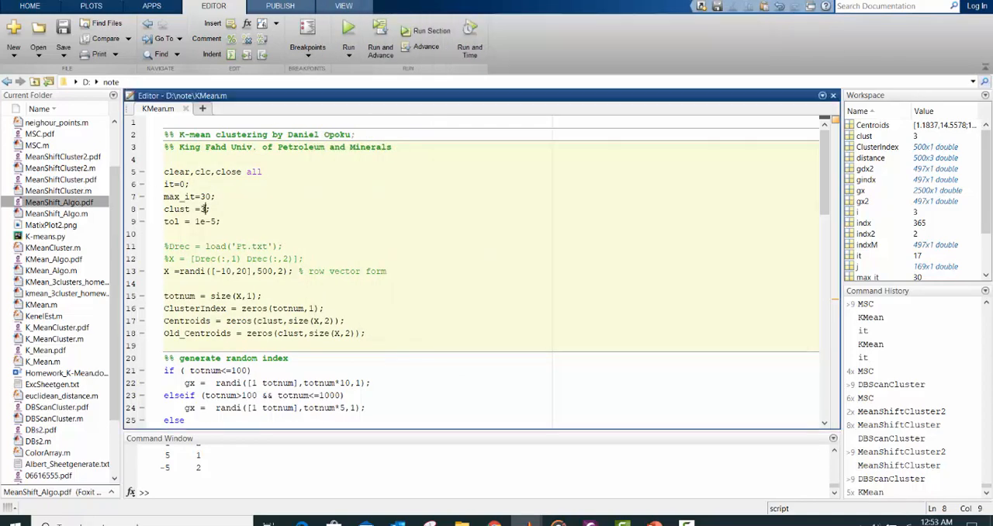
{"action": "type", "text": "5"}
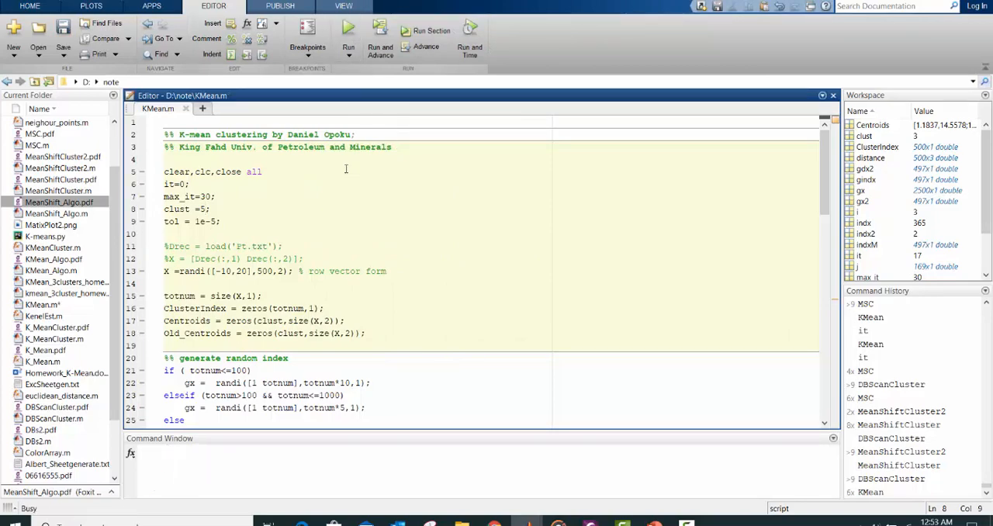
{"action": "left_click", "coordinate": [347, 31]}
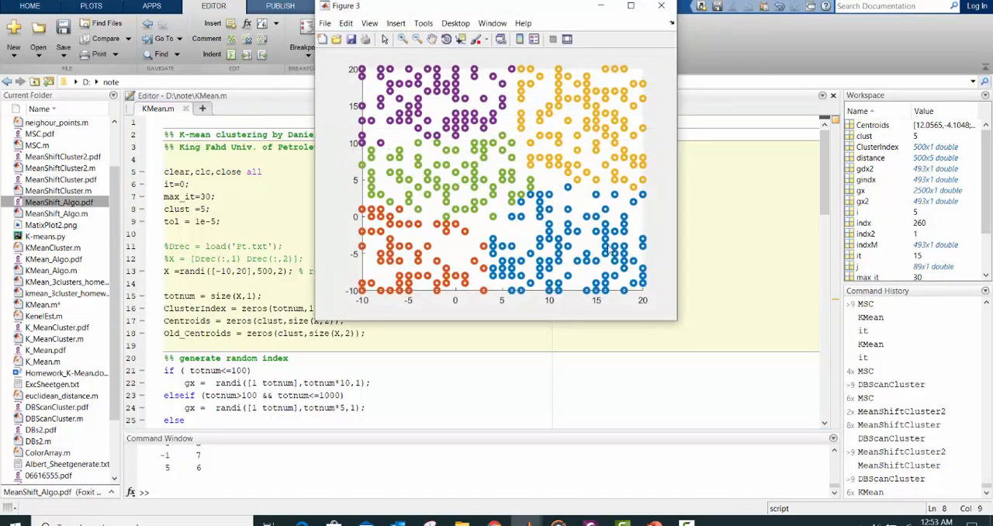
Set clust to 15 and run it, then change the cluster count back to 3
{"action": "left_click", "coordinate": [665, 6]}
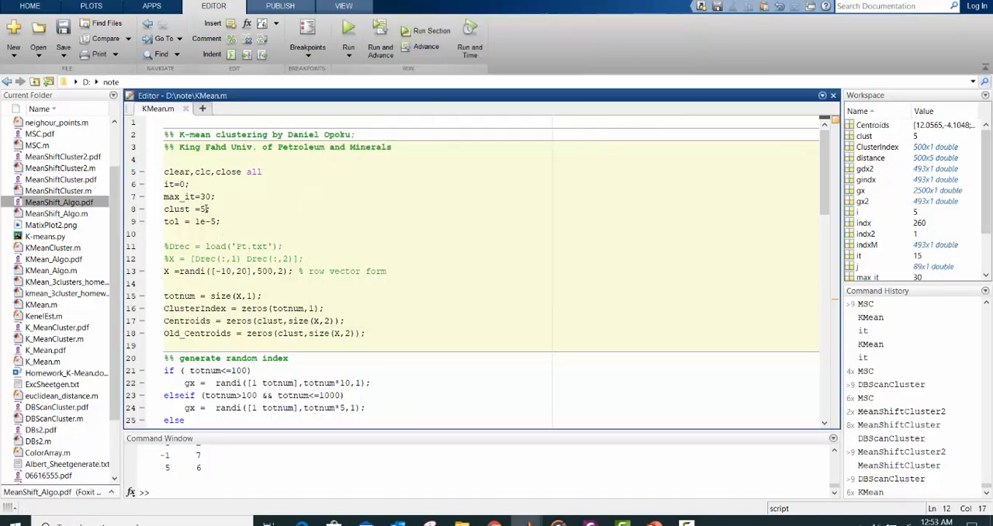
{"action": "type", "text": "1"}
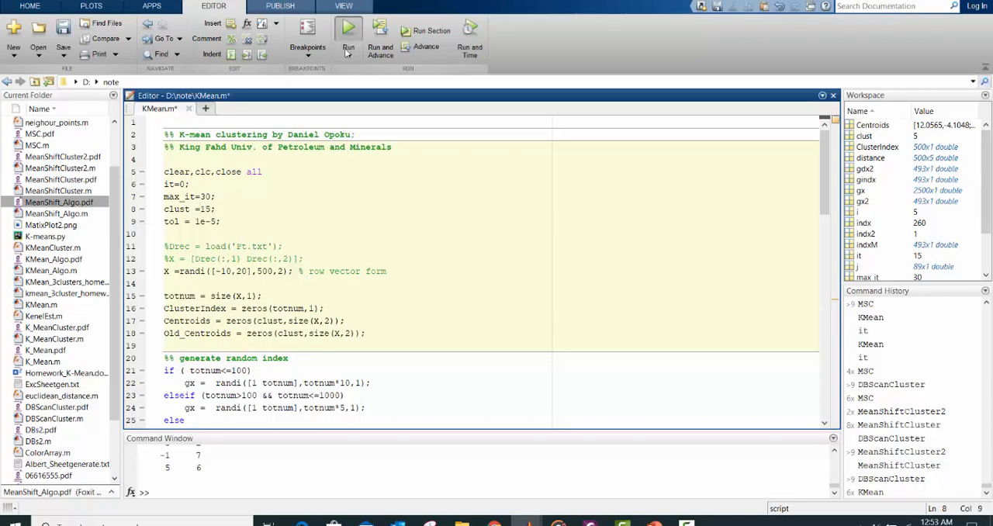
{"action": "left_click", "coordinate": [347, 30]}
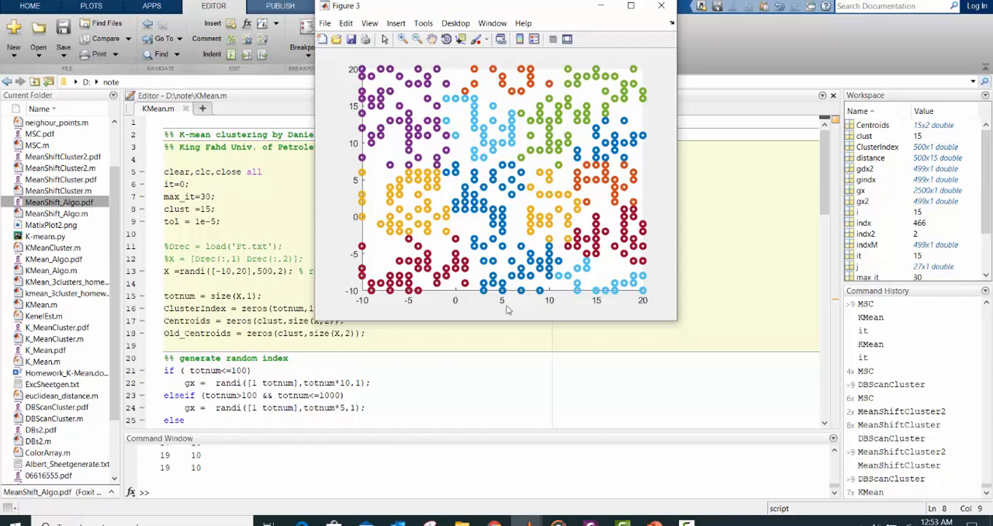
{"action": "left_click", "coordinate": [661, 5]}
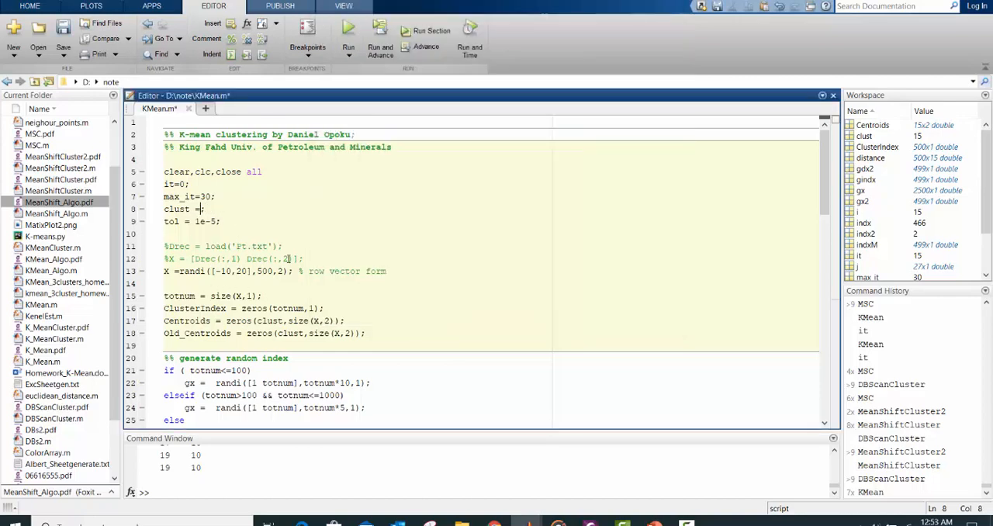
{"action": "type", "text": "3"}
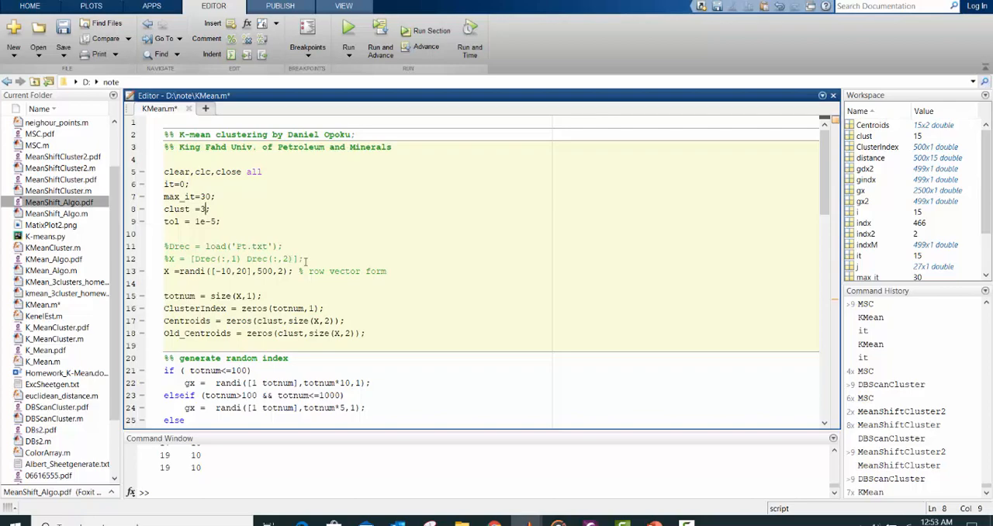
{"action": "mouse_move", "coordinate": [822, 189]}
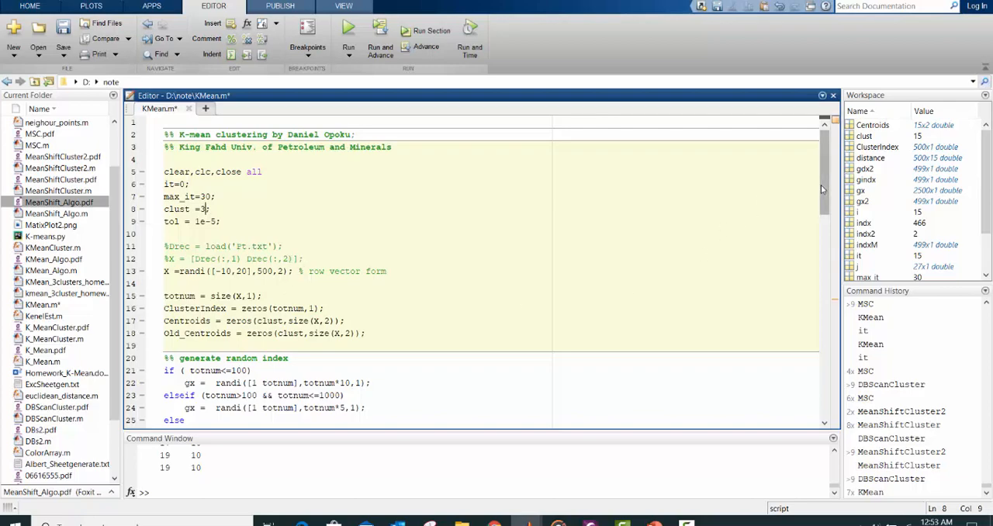
{"action": "scroll", "scroll_direction": "down", "scroll_amount": 3}
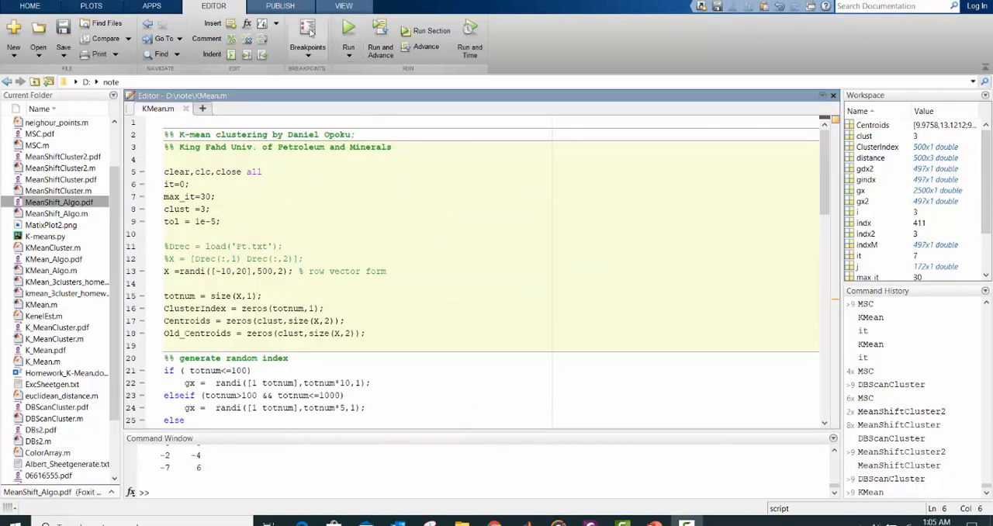
Run the 3-cluster script to show initial centroids, moved centroids and the final partition
{"action": "left_click", "coordinate": [348, 30]}
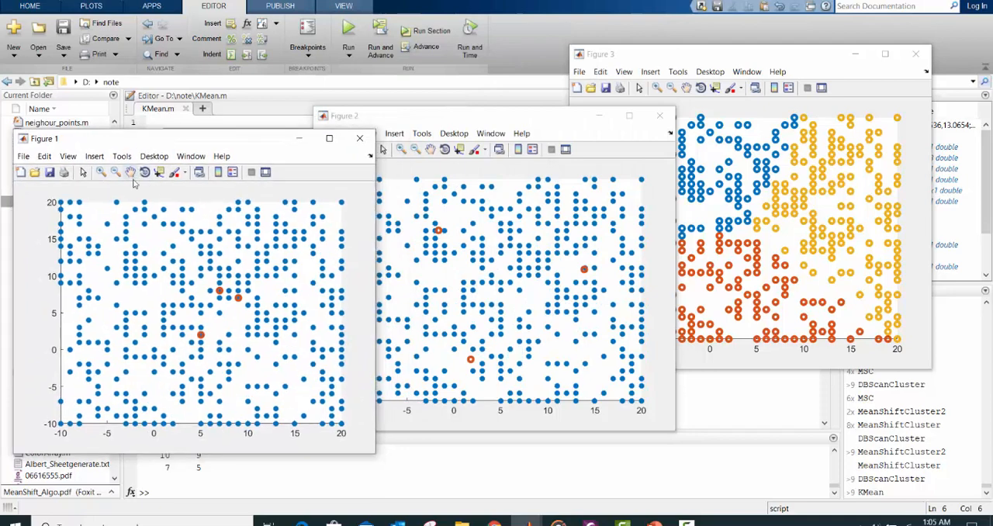
{"action": "mouse_move", "coordinate": [124, 184]}
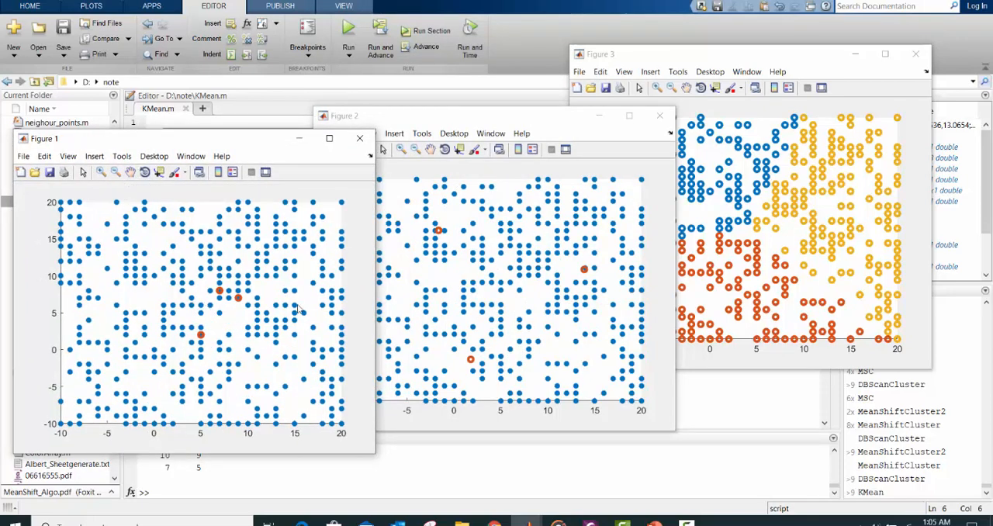
{"action": "mouse_move", "coordinate": [450, 249]}
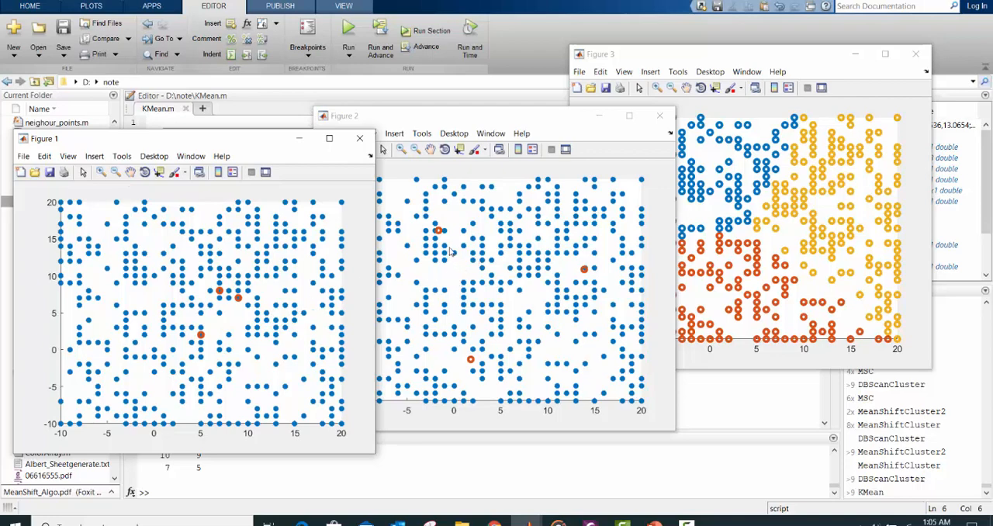
{"action": "mouse_move", "coordinate": [436, 248]}
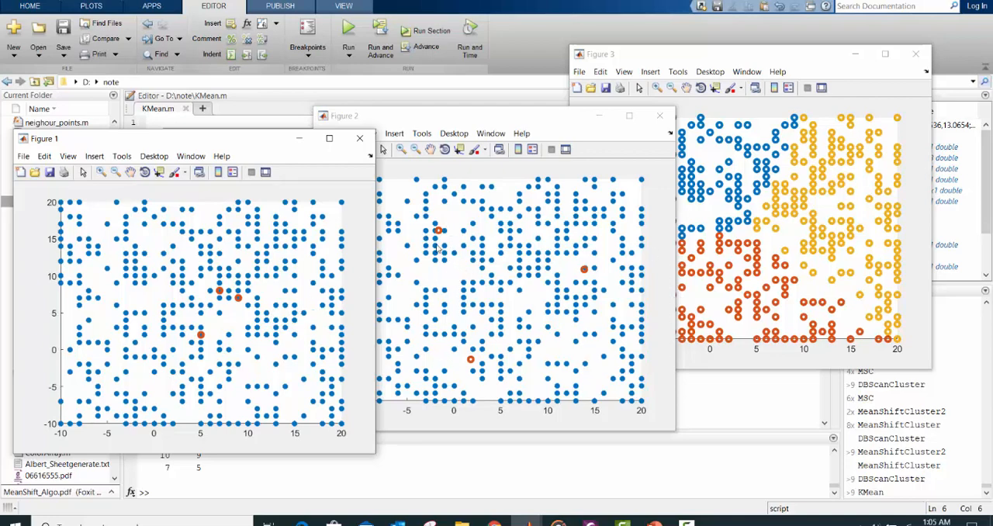
{"action": "mouse_move", "coordinate": [694, 259]}
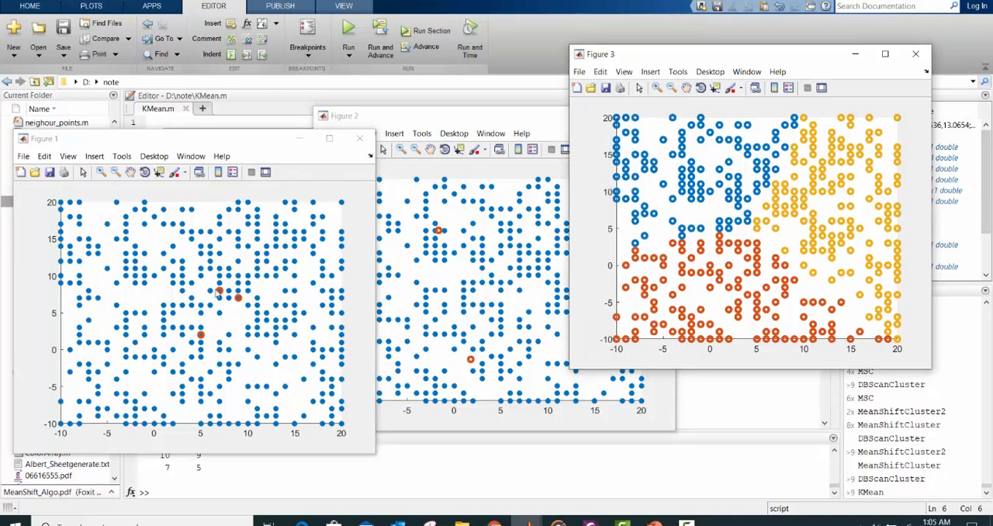
{"action": "mouse_move", "coordinate": [278, 345]}
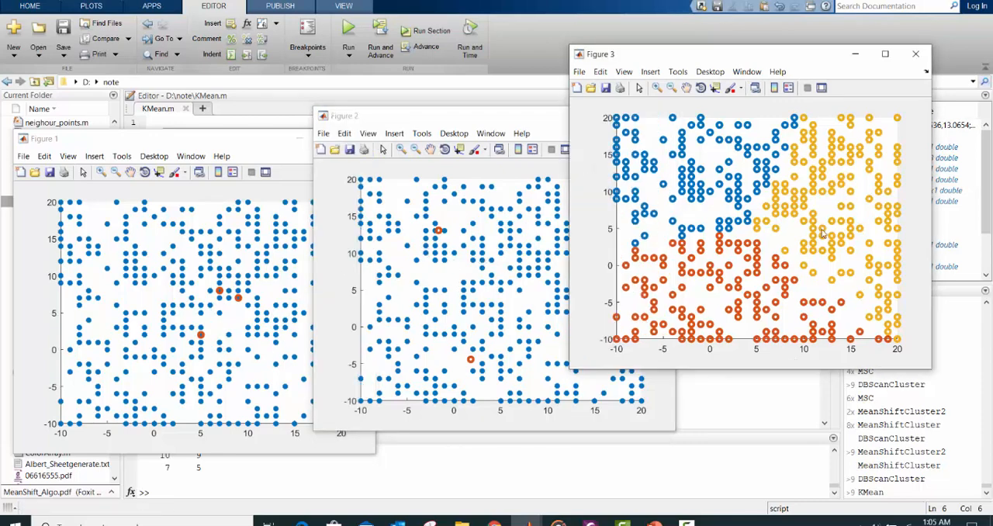
{"action": "mouse_move", "coordinate": [669, 252]}
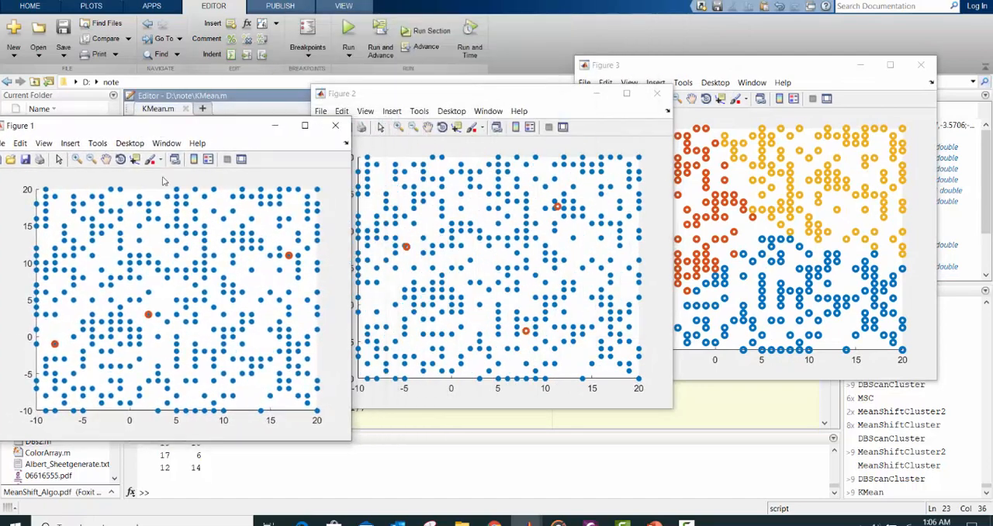
{"action": "mouse_move", "coordinate": [156, 331]}
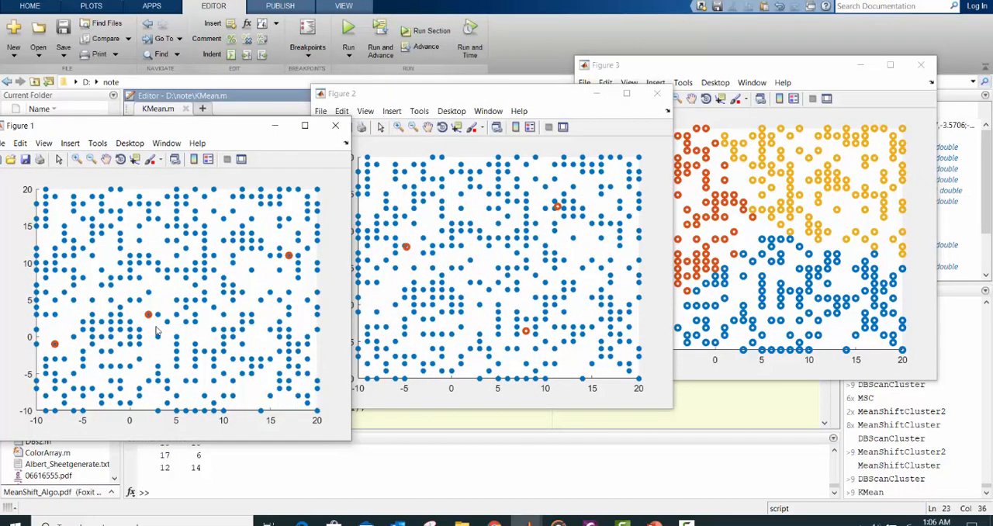
{"action": "mouse_move", "coordinate": [499, 261]}
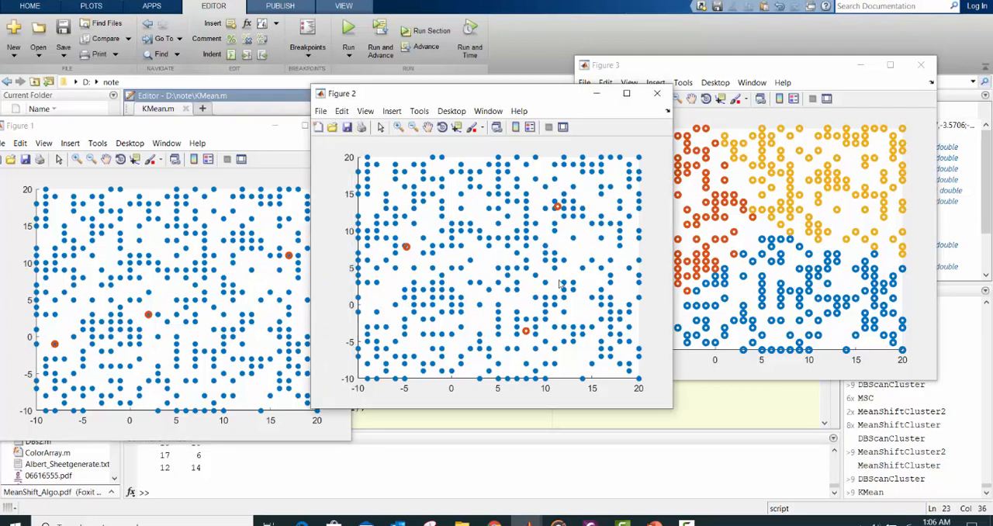
{"action": "mouse_move", "coordinate": [526, 217]}
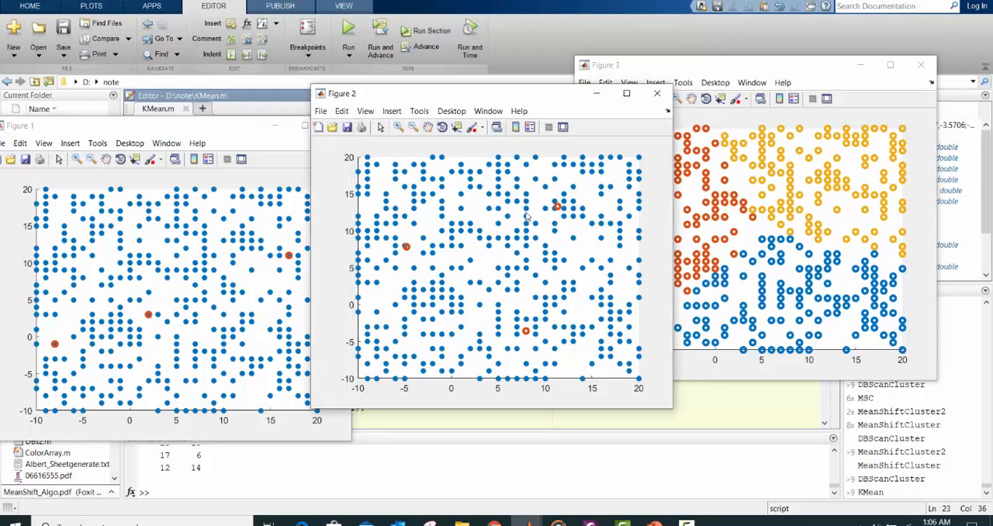
{"action": "mouse_move", "coordinate": [630, 267]}
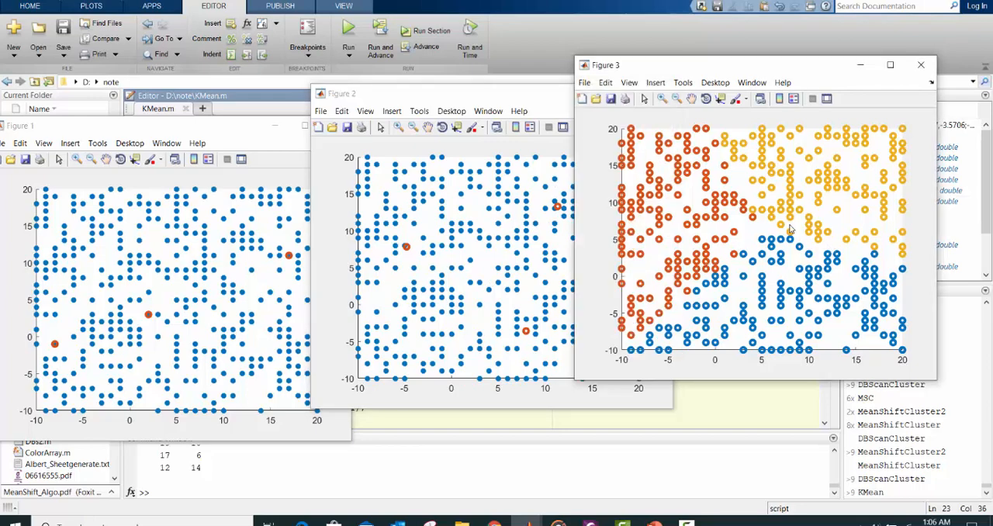
{"action": "mouse_move", "coordinate": [794, 183]}
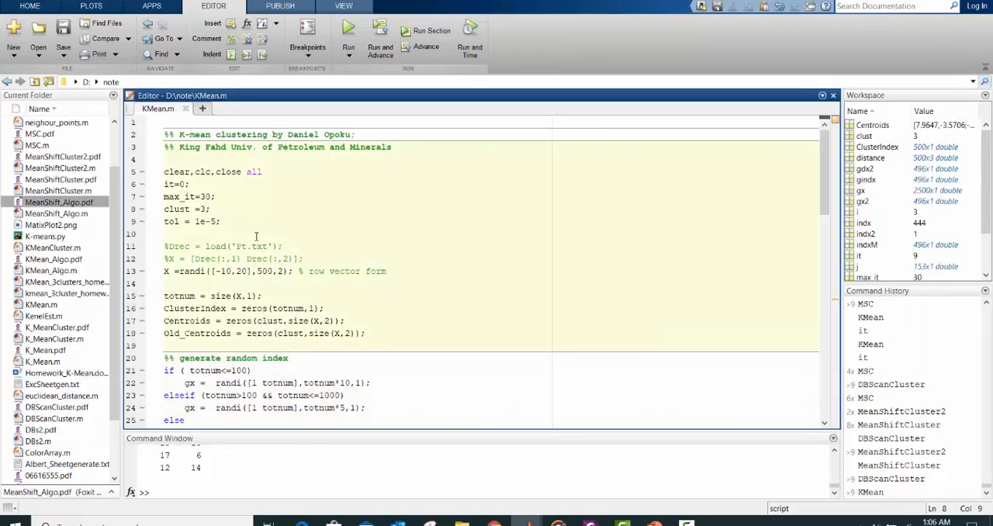
Run the script with 6 and then 15 clusters, then return to the clust line in the Editor
{"action": "type", "text": "6"}
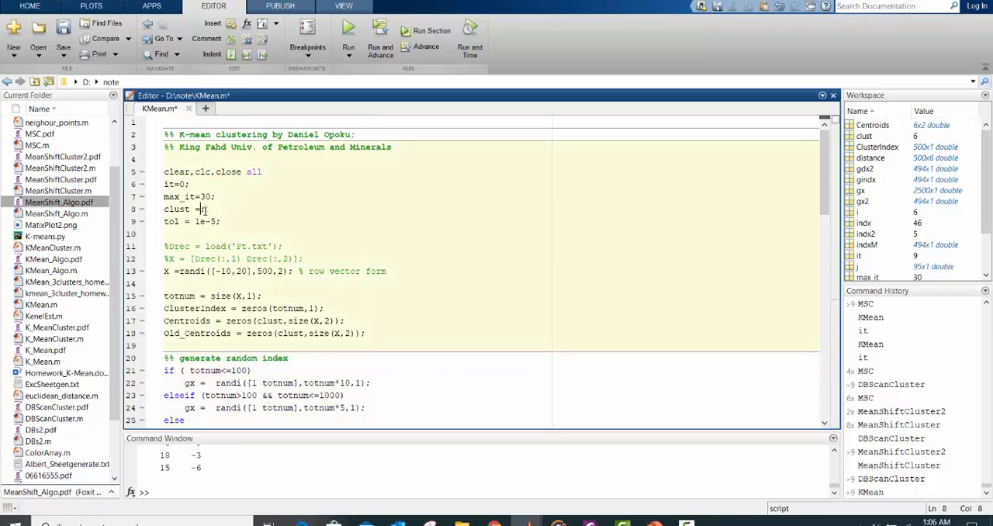
{"action": "type", "text": "15"}
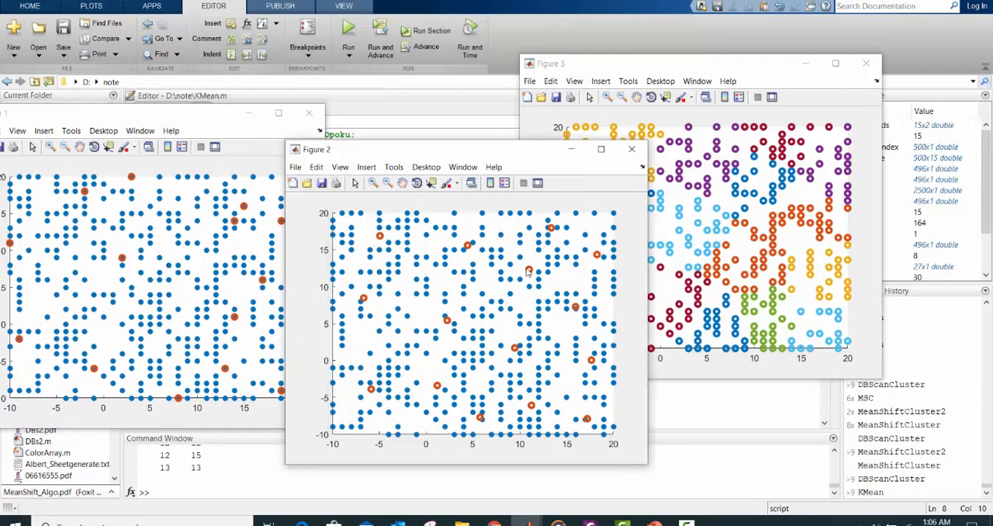
{"action": "mouse_move", "coordinate": [435, 271]}
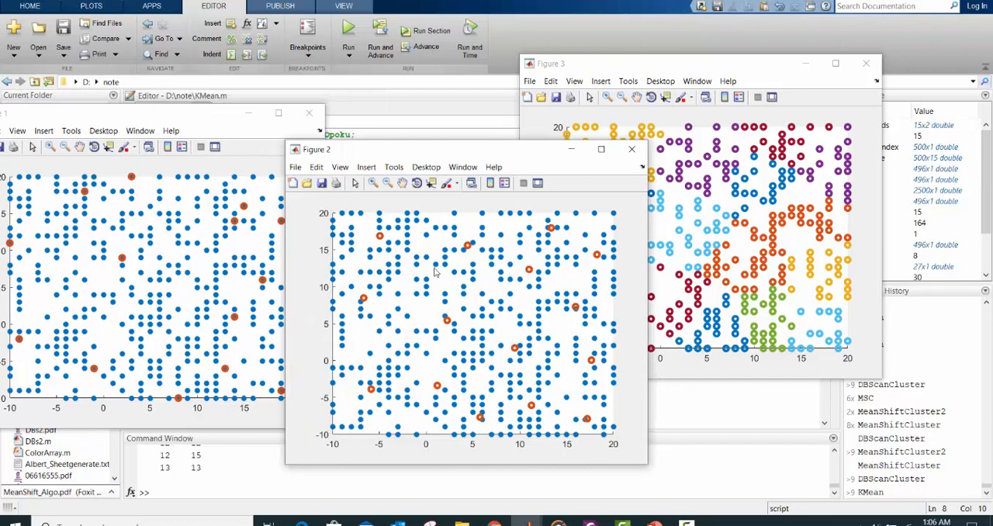
{"action": "mouse_move", "coordinate": [506, 363]}
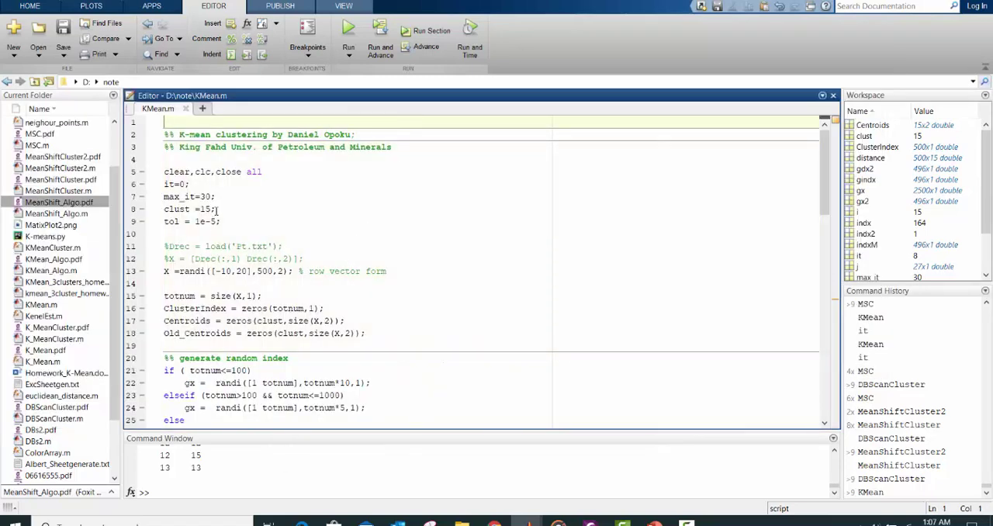
{"action": "left_click", "coordinate": [208, 209]}
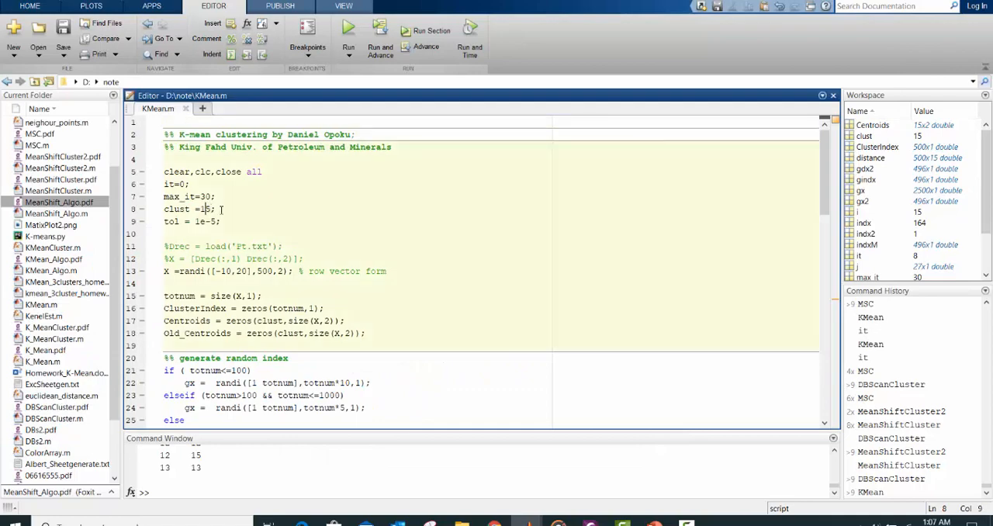